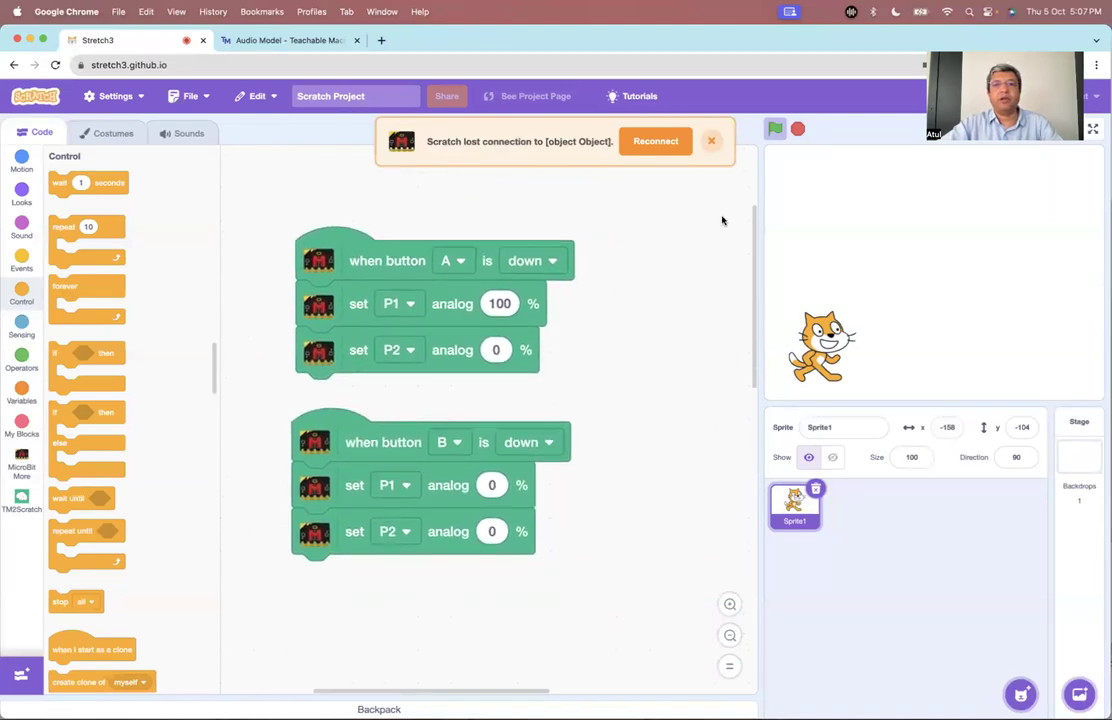
# Step: Close the 'Scratch lost connection' alert and switch the palette to the MicroBit More category
pyautogui.click(711, 141)
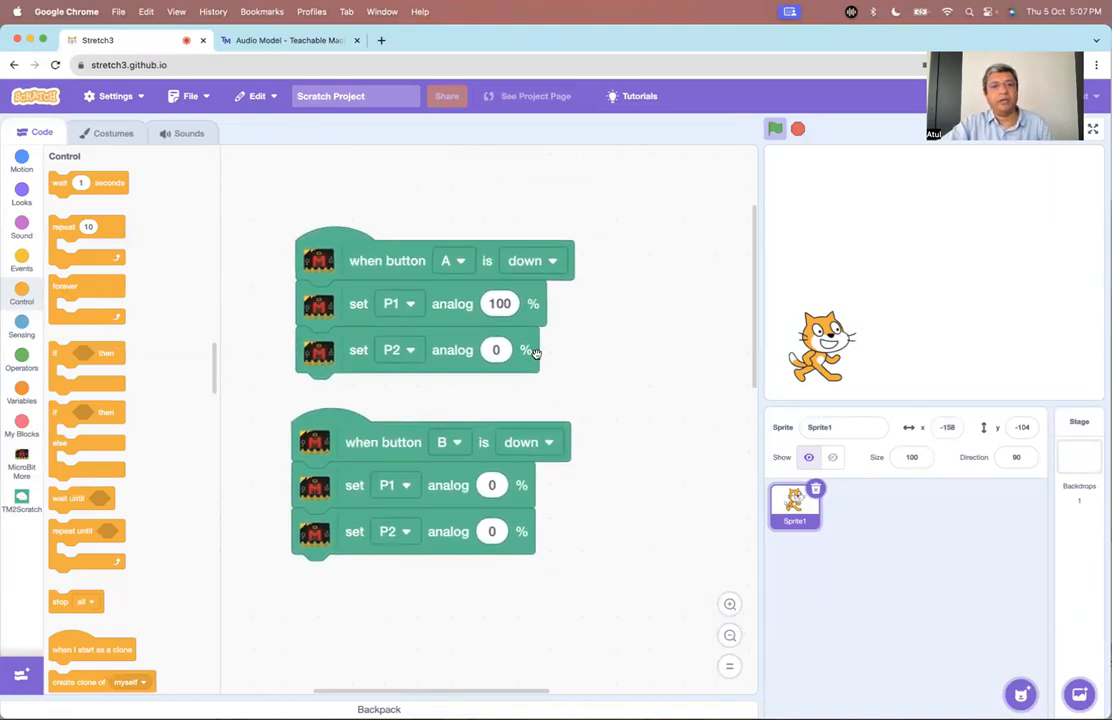
pyautogui.moveTo(58, 450)
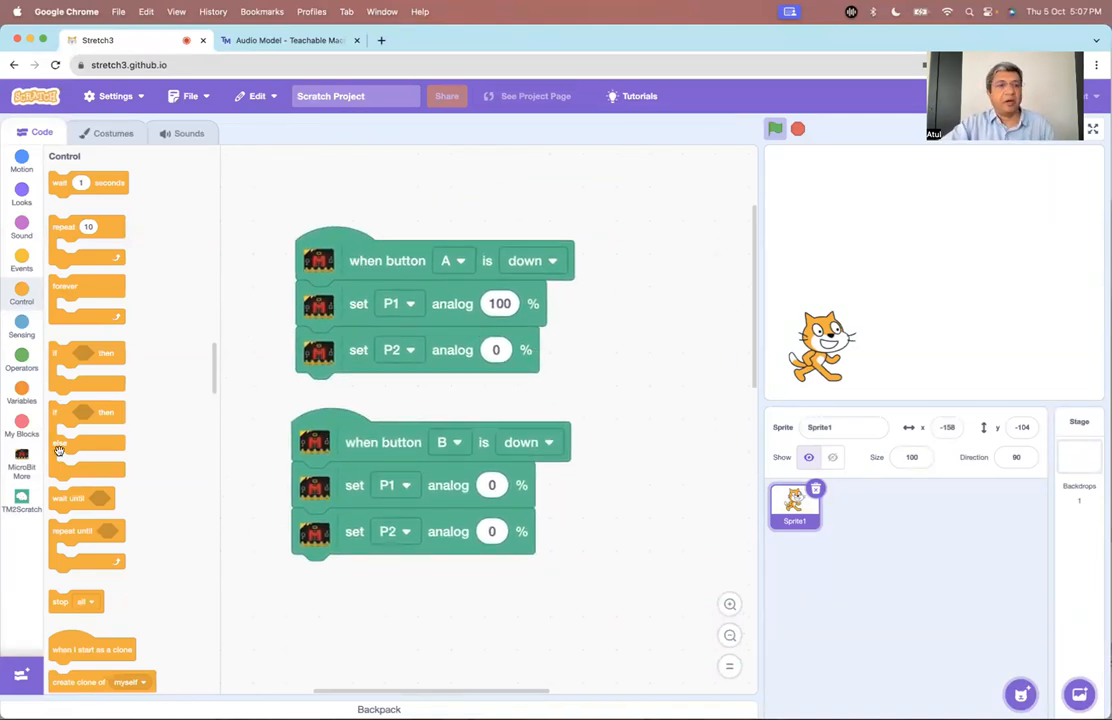
pyautogui.click(21, 498)
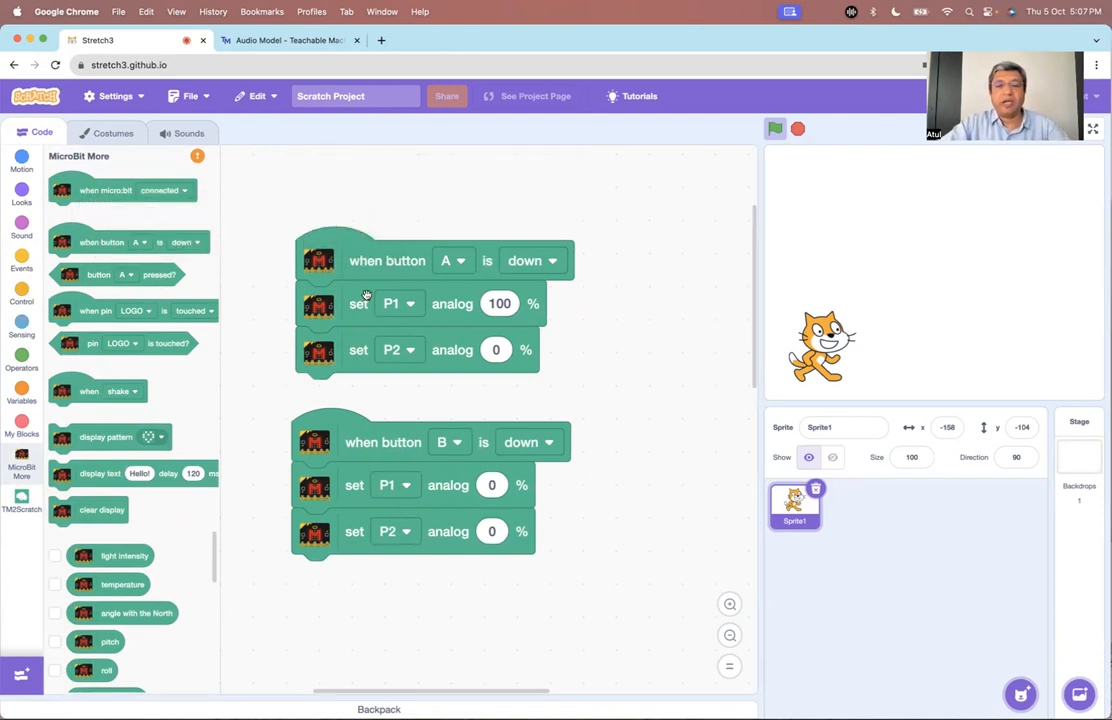
pyautogui.moveTo(345, 312)
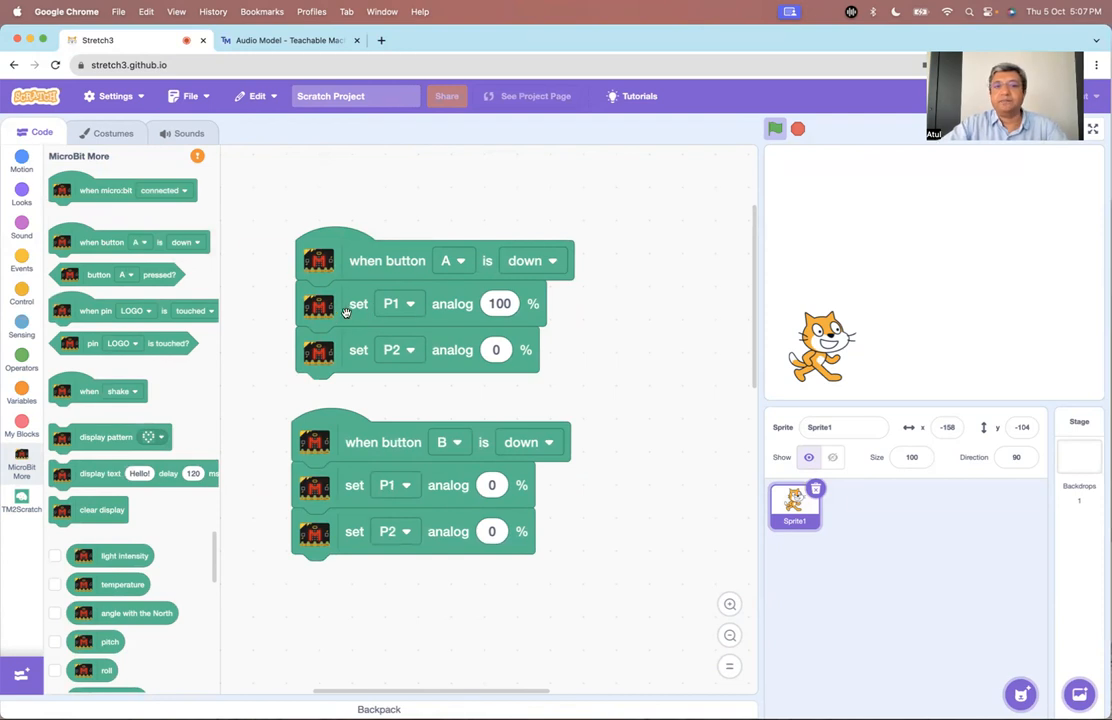
pyautogui.moveTo(415, 343)
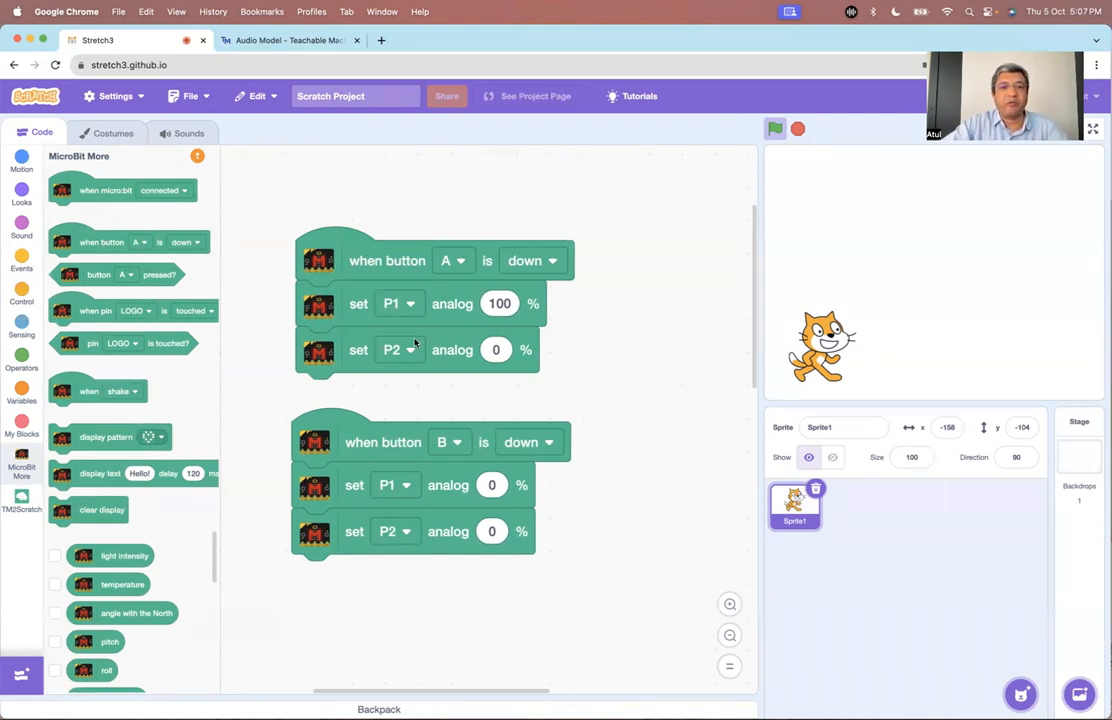
pyautogui.scroll(-3)
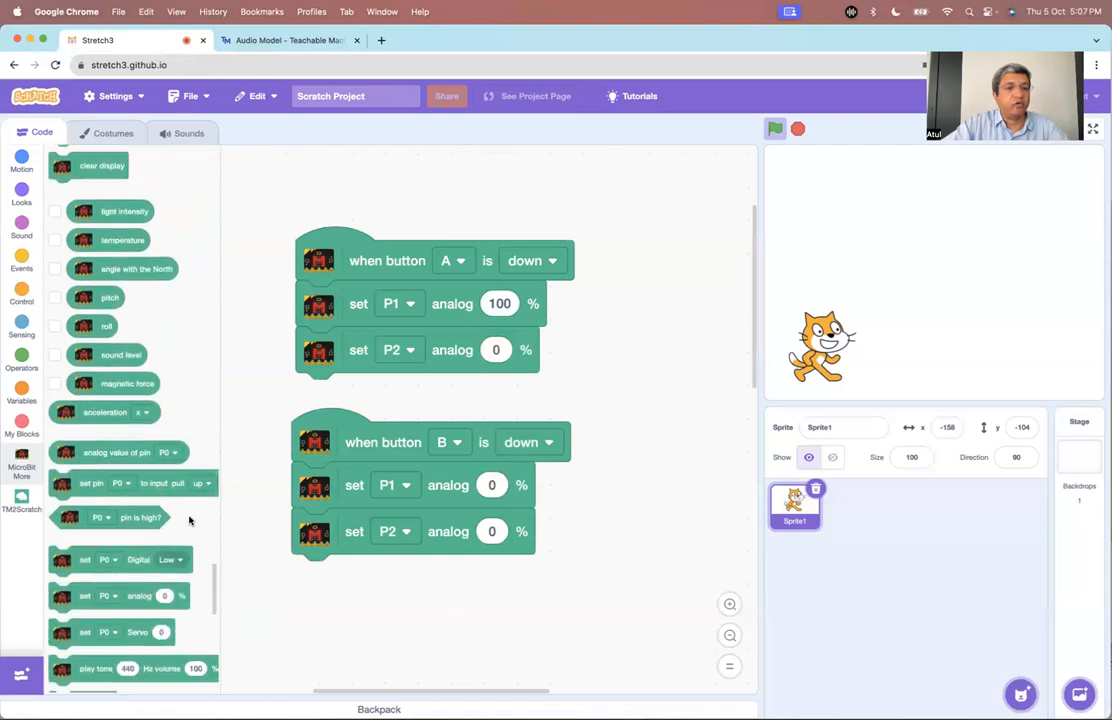
pyautogui.scroll(-3)
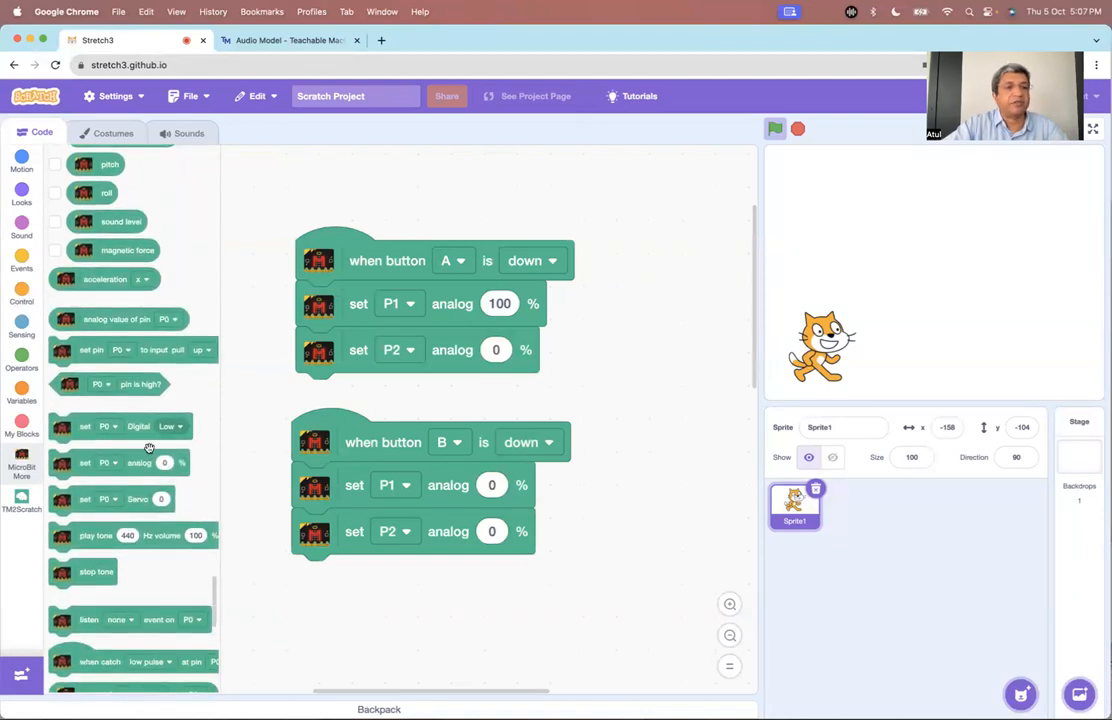
pyautogui.moveTo(110, 426); pyautogui.dragTo(500, 179)
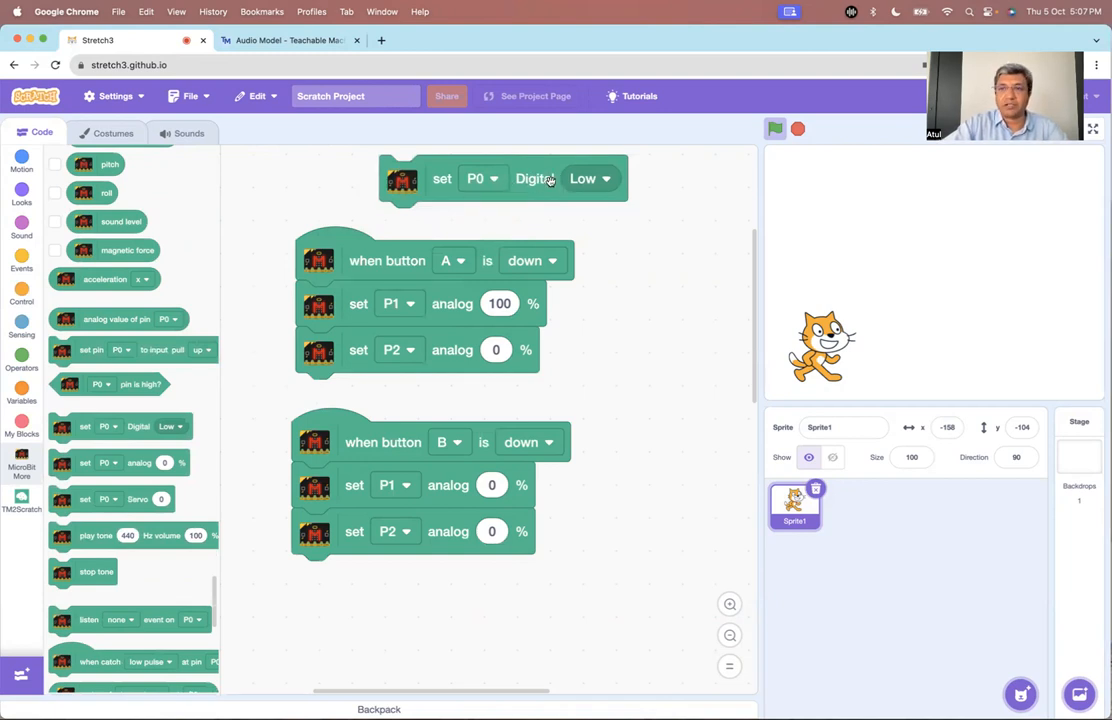
pyautogui.moveTo(548, 198)
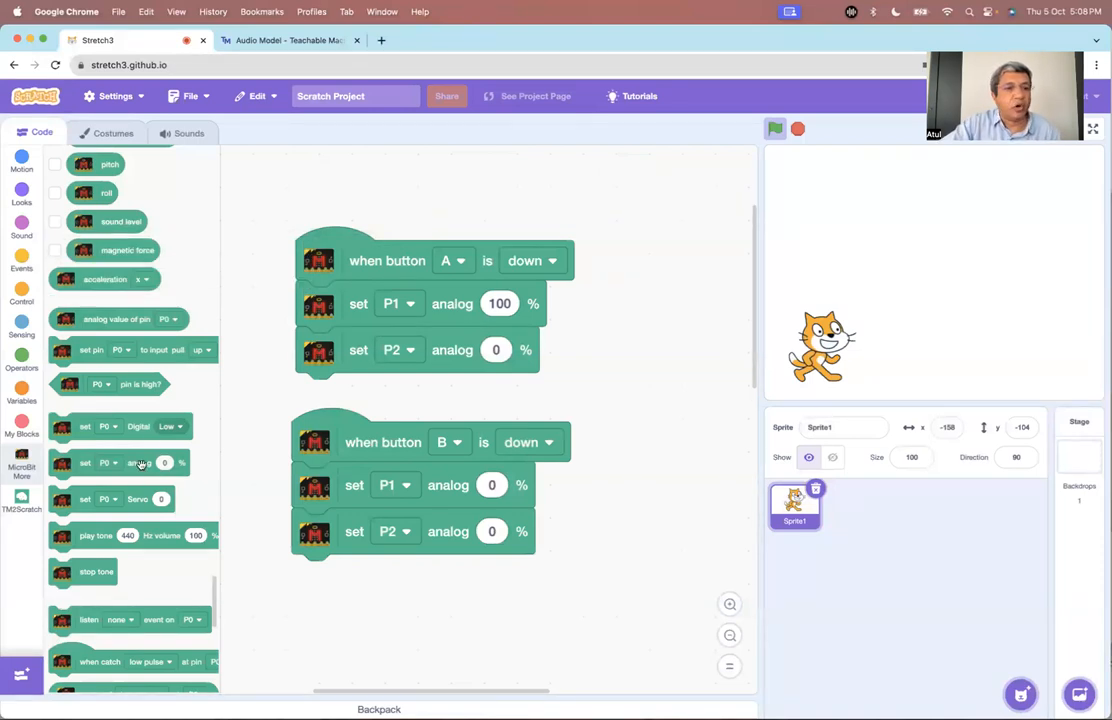
pyautogui.moveTo(130, 462); pyautogui.dragTo(570, 185)
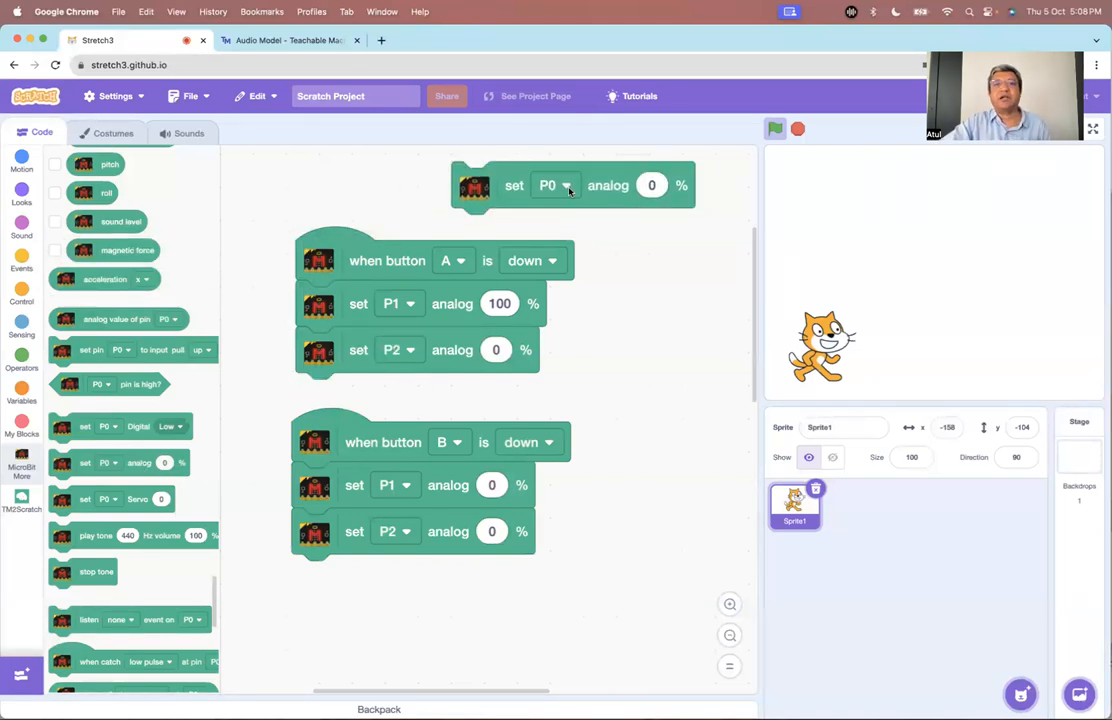
pyautogui.click(651, 185)
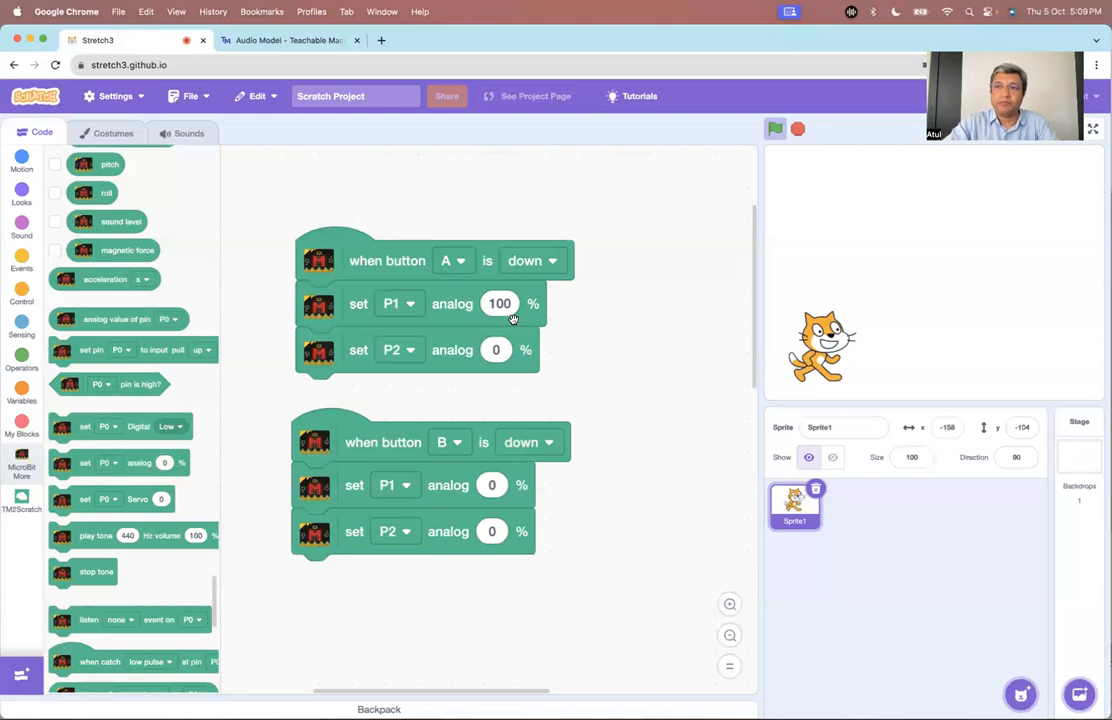
pyautogui.moveTo(426, 355)
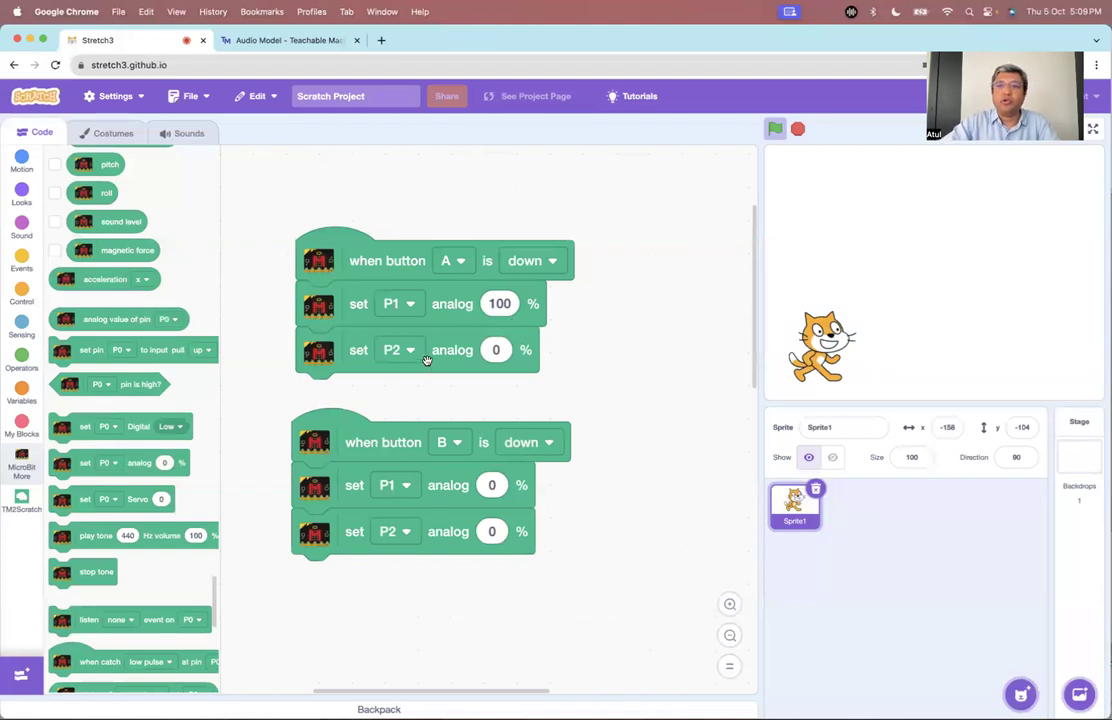